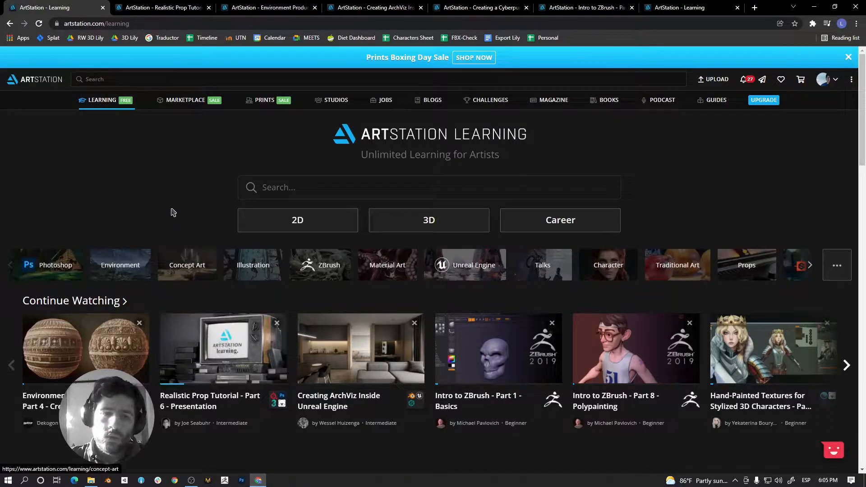
{"action": "mouse_move", "coordinate": [204, 234]}
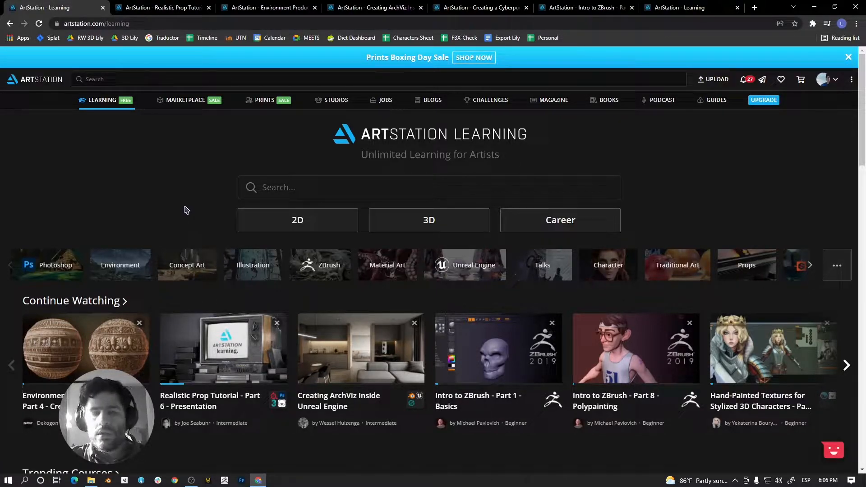
{"action": "scroll", "scroll_direction": "down", "scroll_amount": 3}
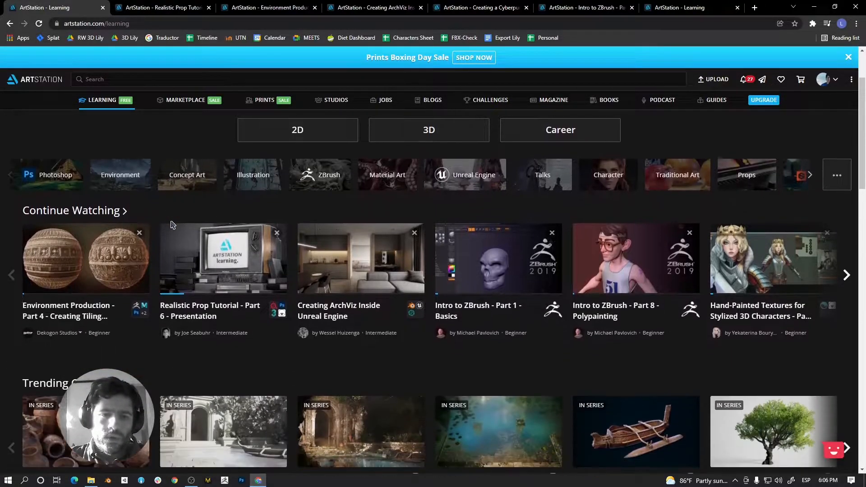
{"action": "scroll", "scroll_direction": "down", "scroll_amount": 3}
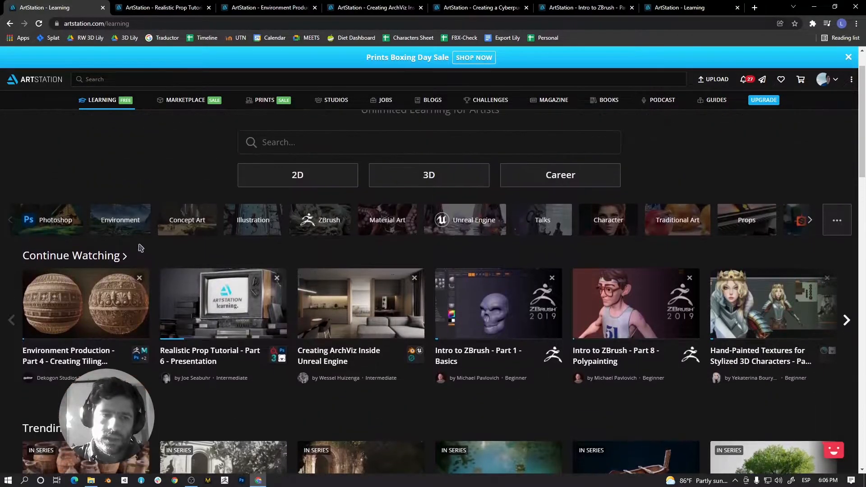
{"action": "mouse_move", "coordinate": [229, 391]}
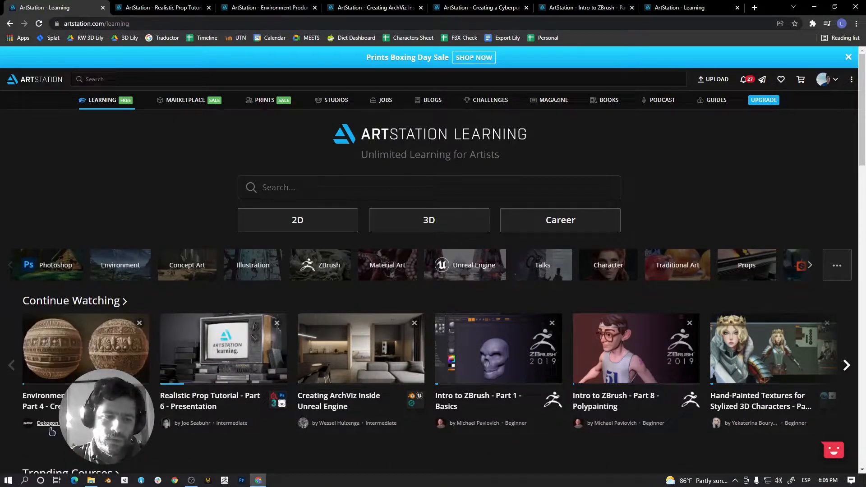
{"action": "mouse_move", "coordinate": [223, 350]}
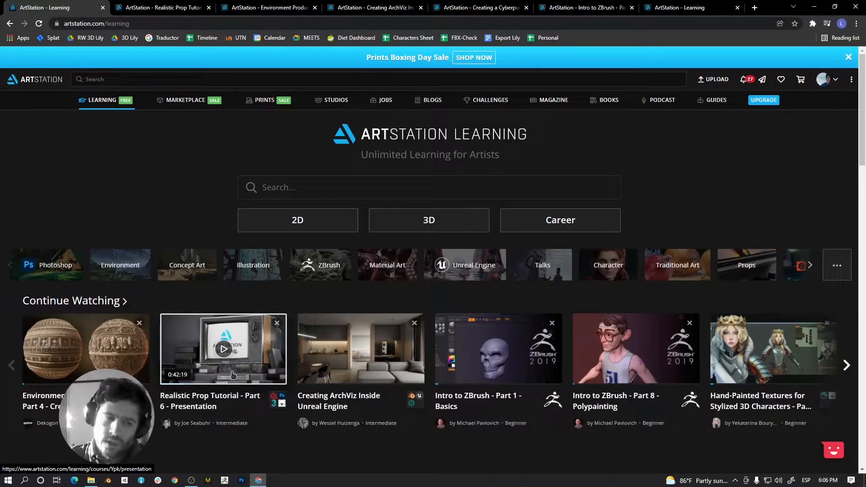
{"action": "mouse_move", "coordinate": [275, 421]}
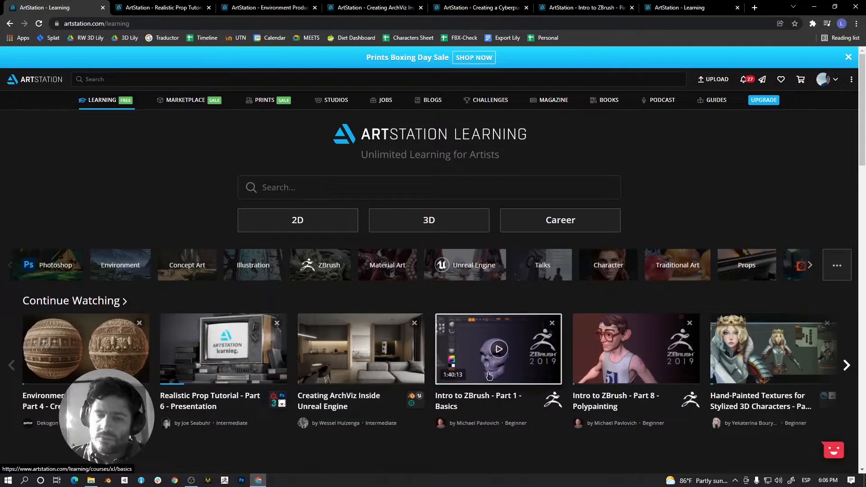
{"action": "mouse_move", "coordinate": [465, 429]}
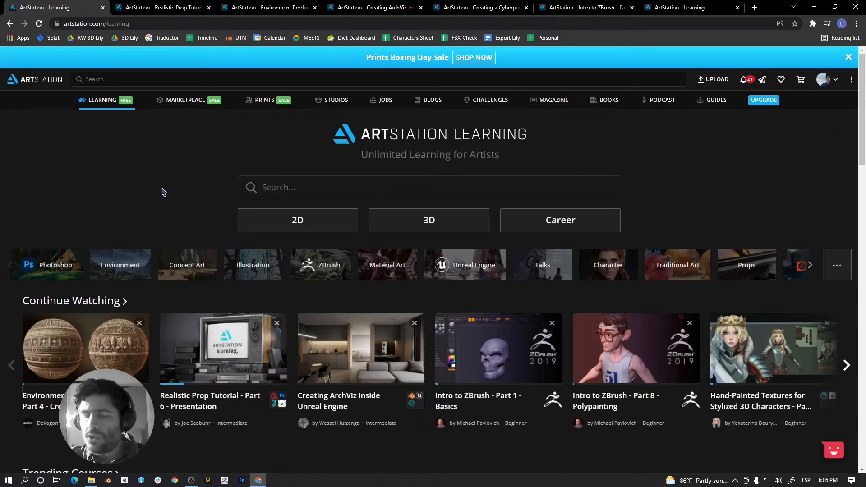
{"action": "mouse_move", "coordinate": [180, 200]}
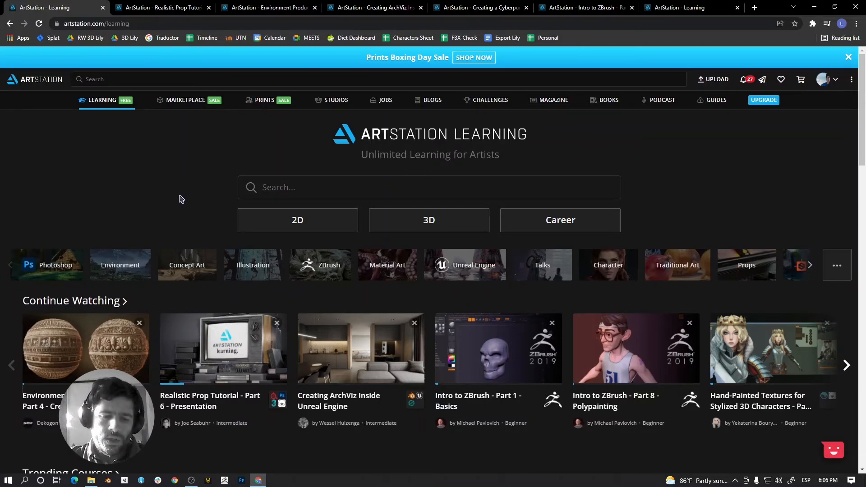